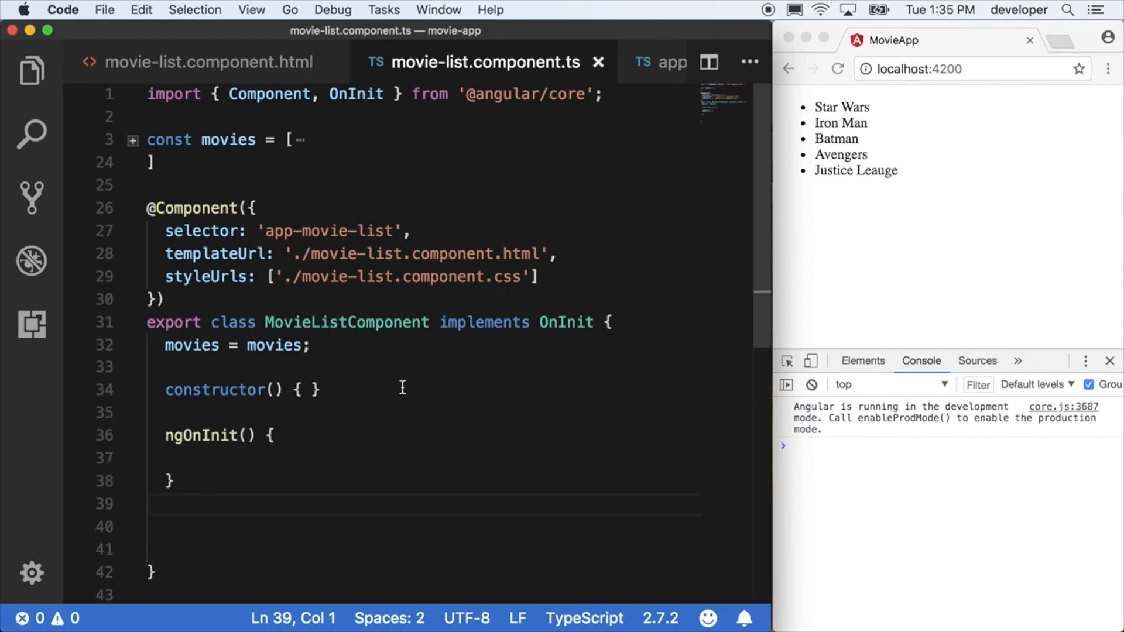
# Review the movie-list template and component code, then fold the movies array
pyautogui.click(208, 62)
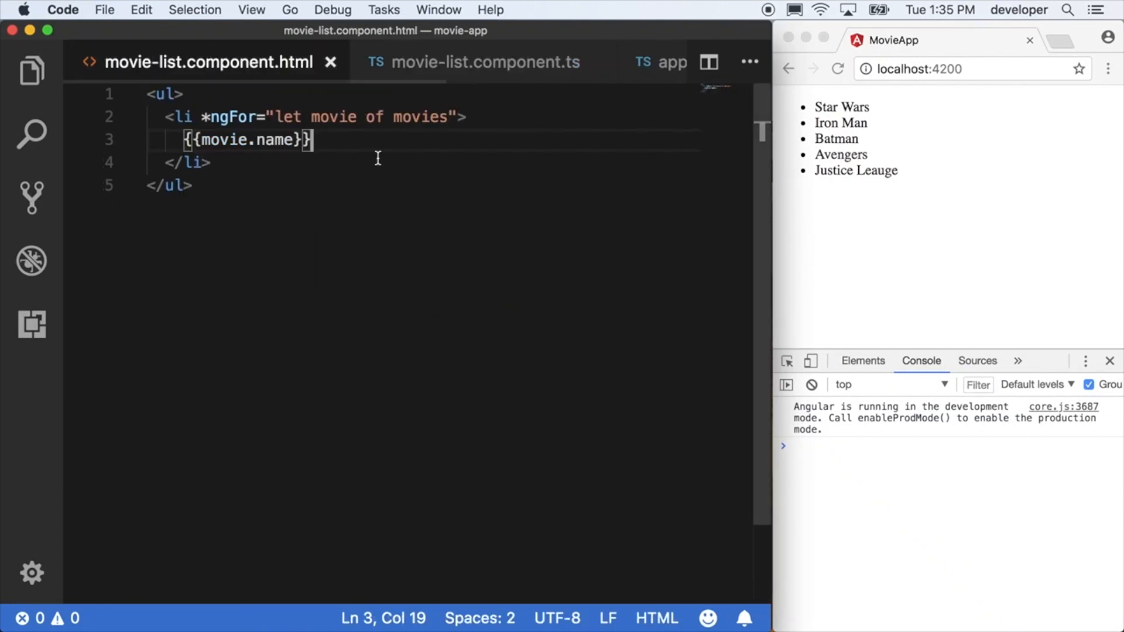
pyautogui.click(476, 62)
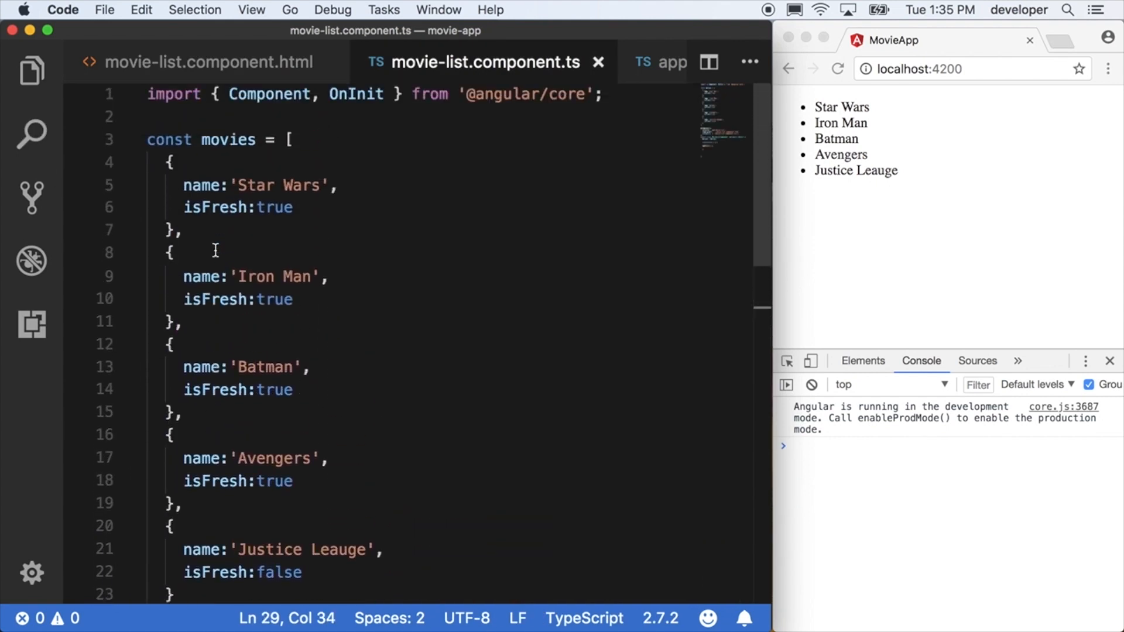
pyautogui.click(133, 140)
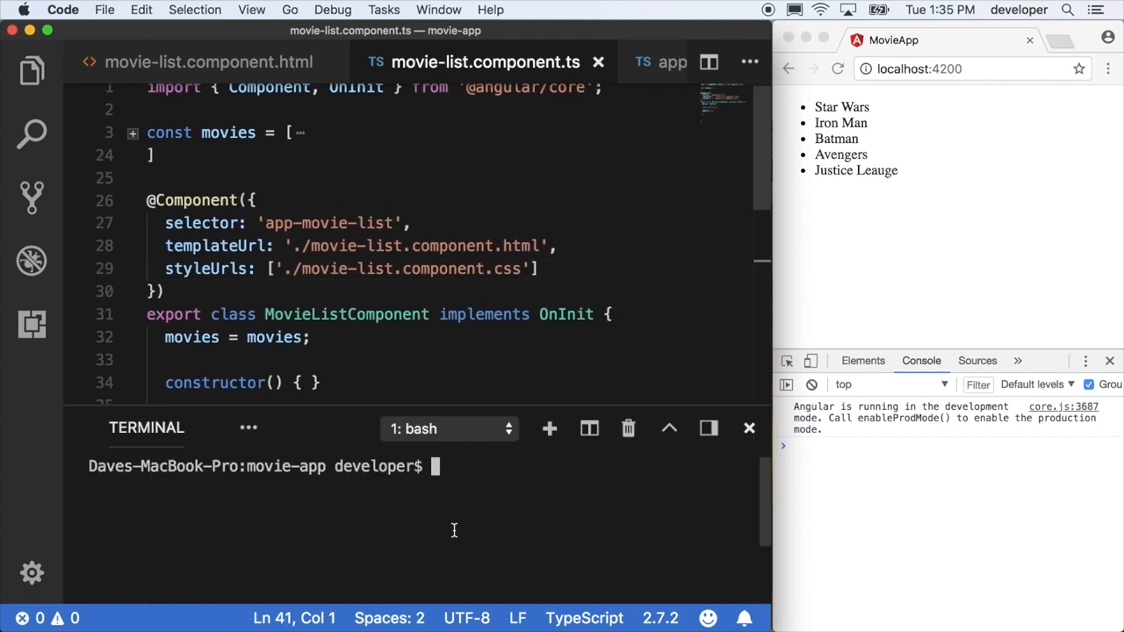
# Generate a movie service with 'ng g service movie' and show its new files in the Explorer
pyautogui.write('ng g')
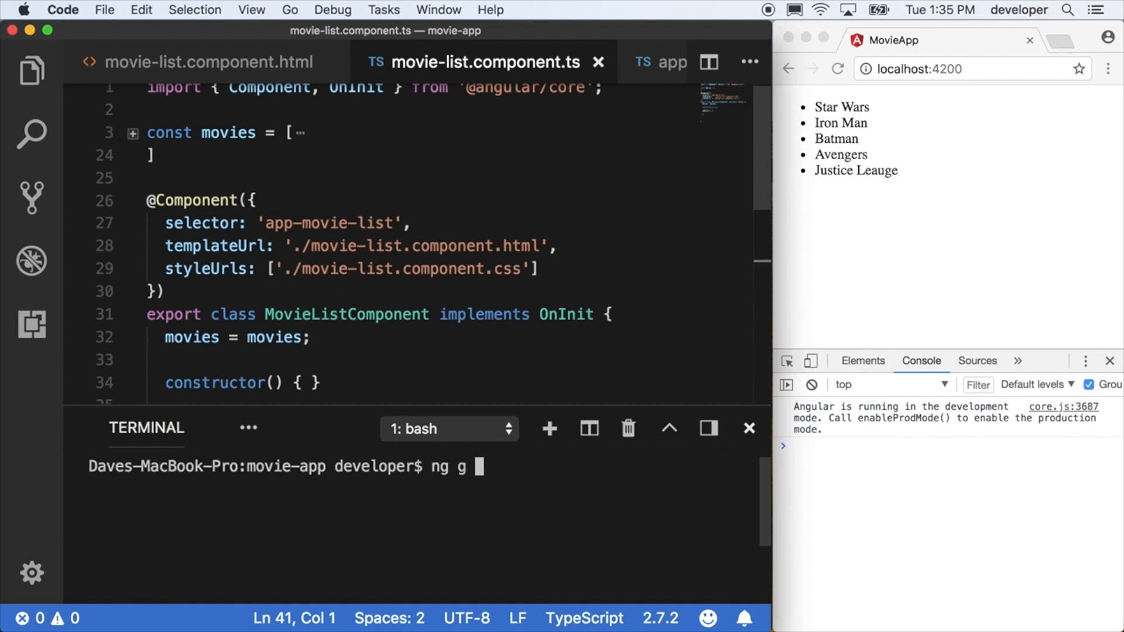
pyautogui.write('service mov')
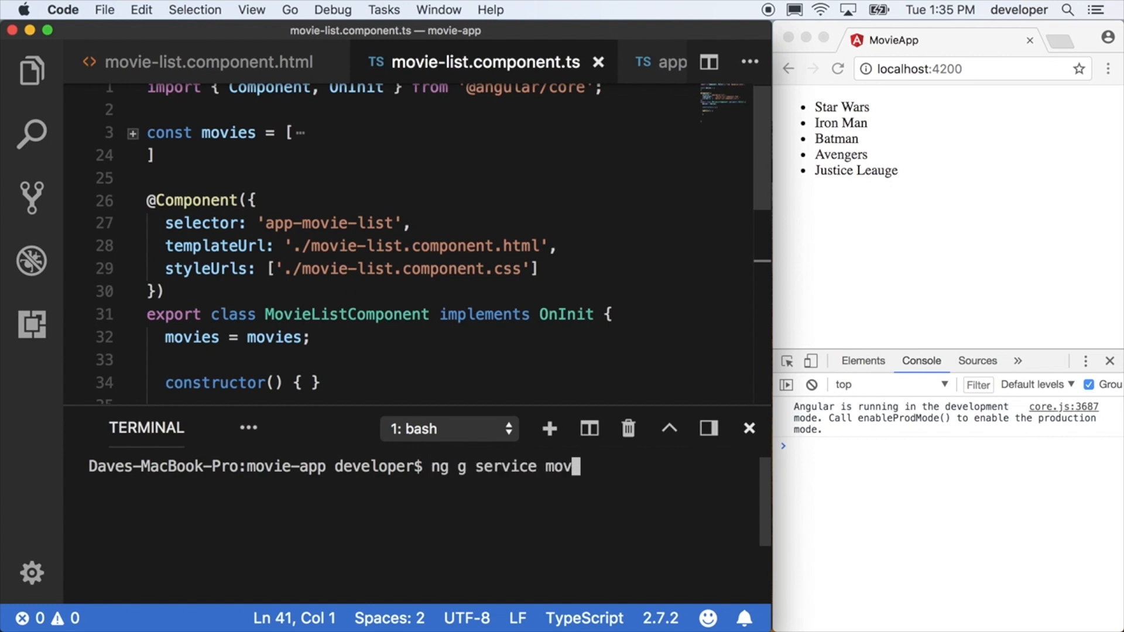
pyautogui.write('ie')
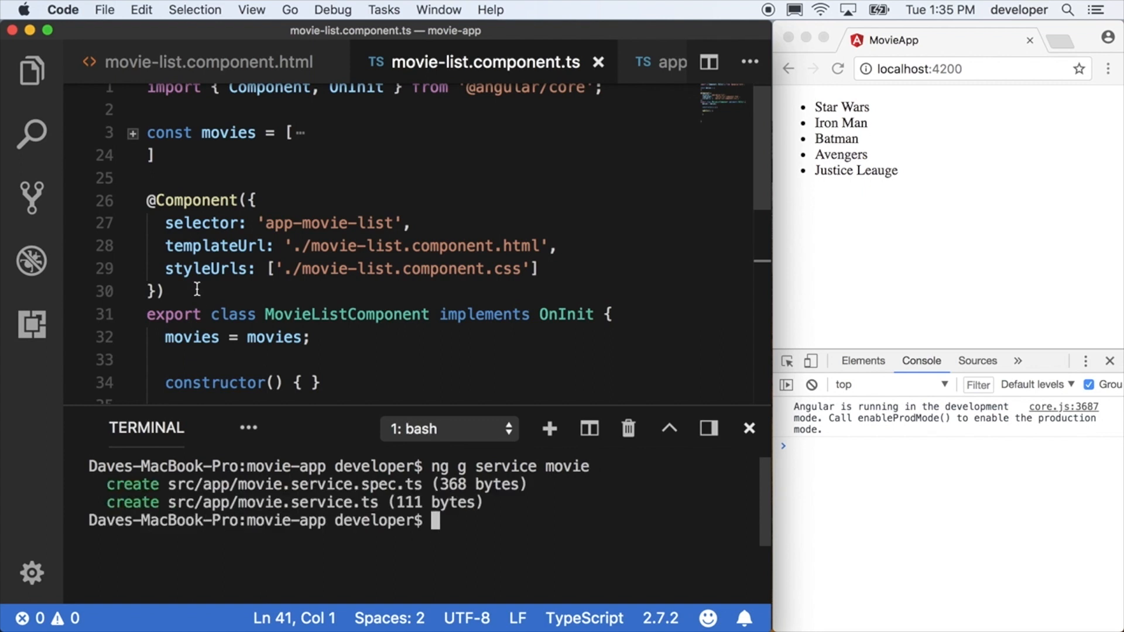
pyautogui.click(31, 71)
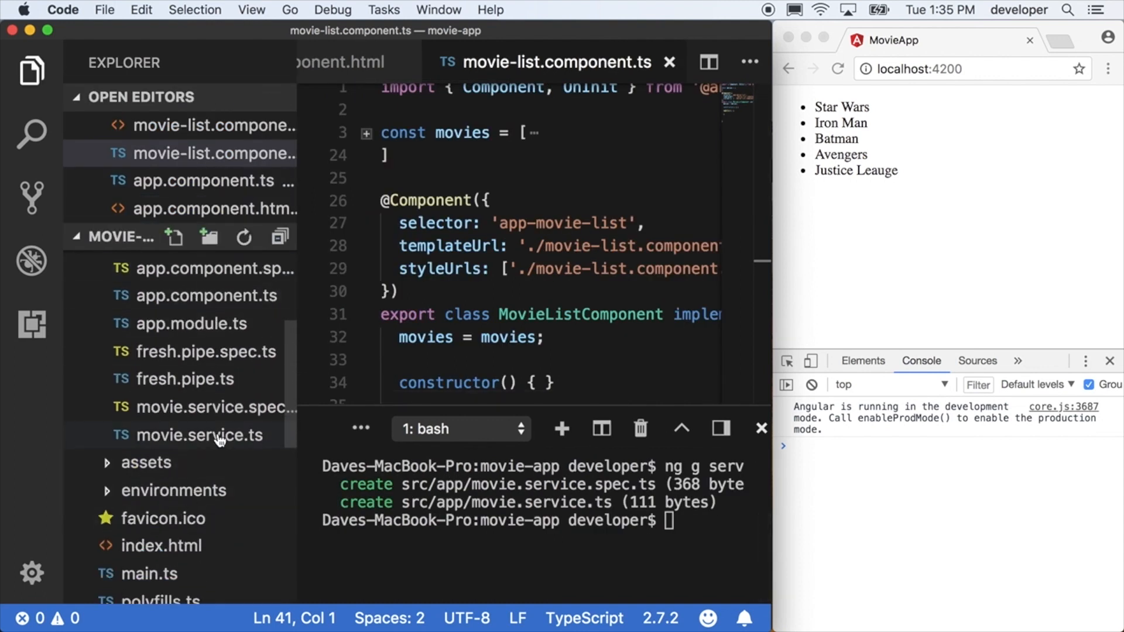
# Add 'import {MovieService} from ./movie.service' to app.module.ts
pyautogui.click(191, 452)
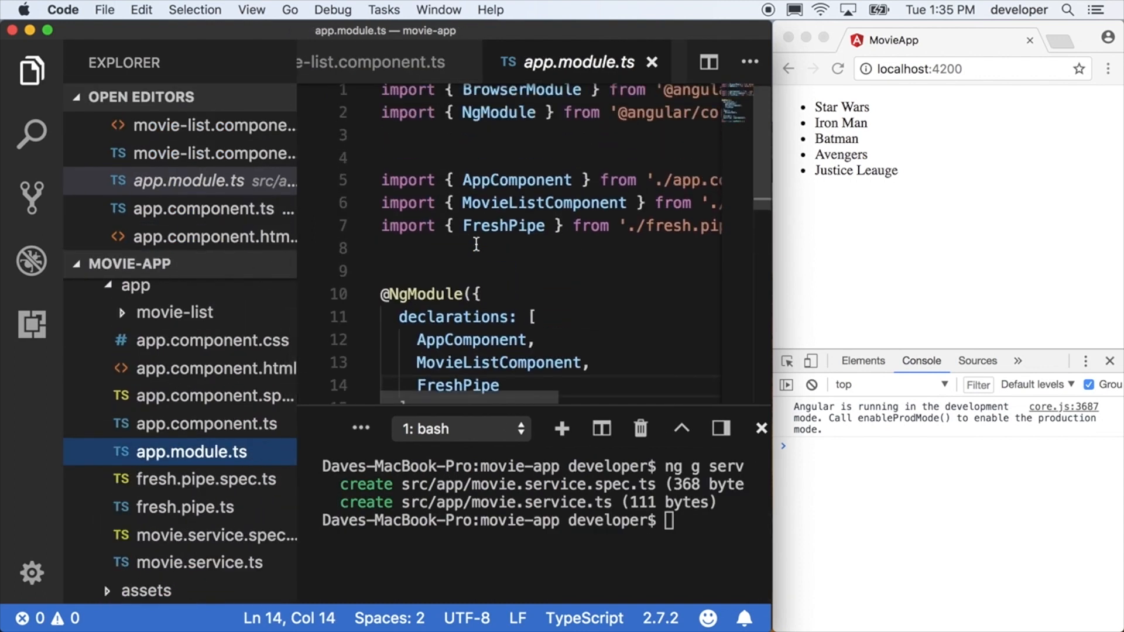
pyautogui.scroll(-3)
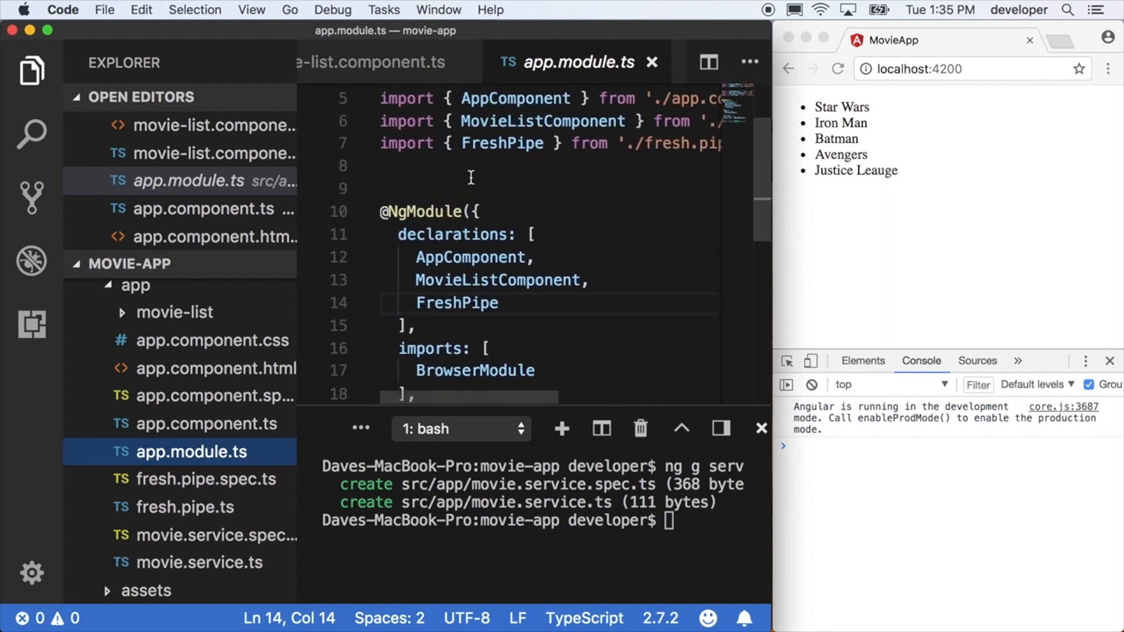
pyautogui.write('import')
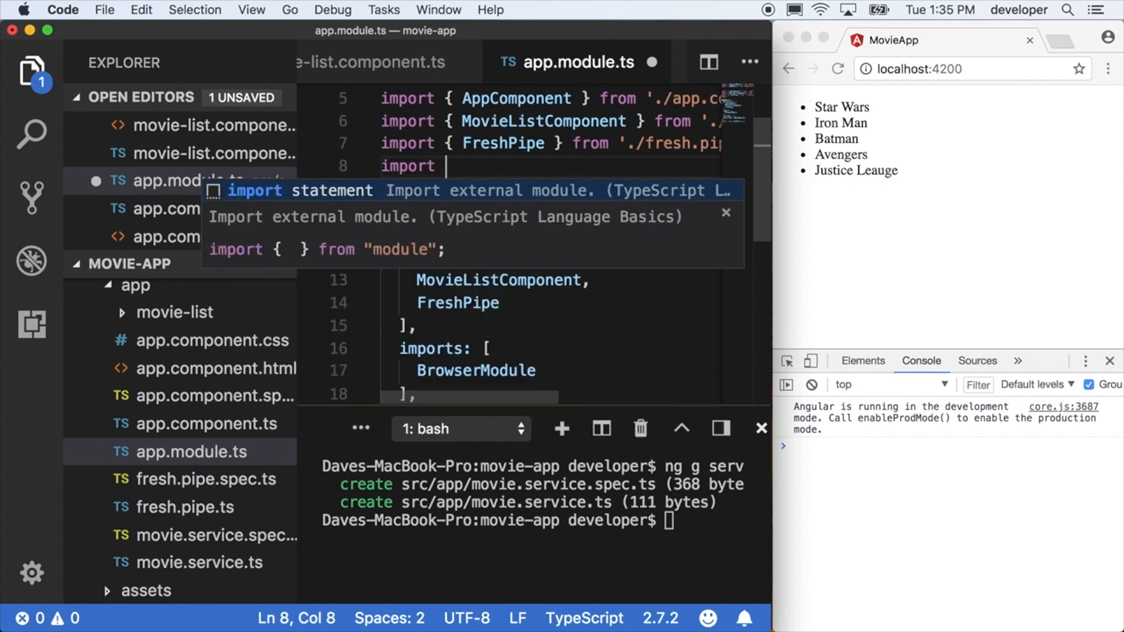
pyautogui.write('{MovieServi')
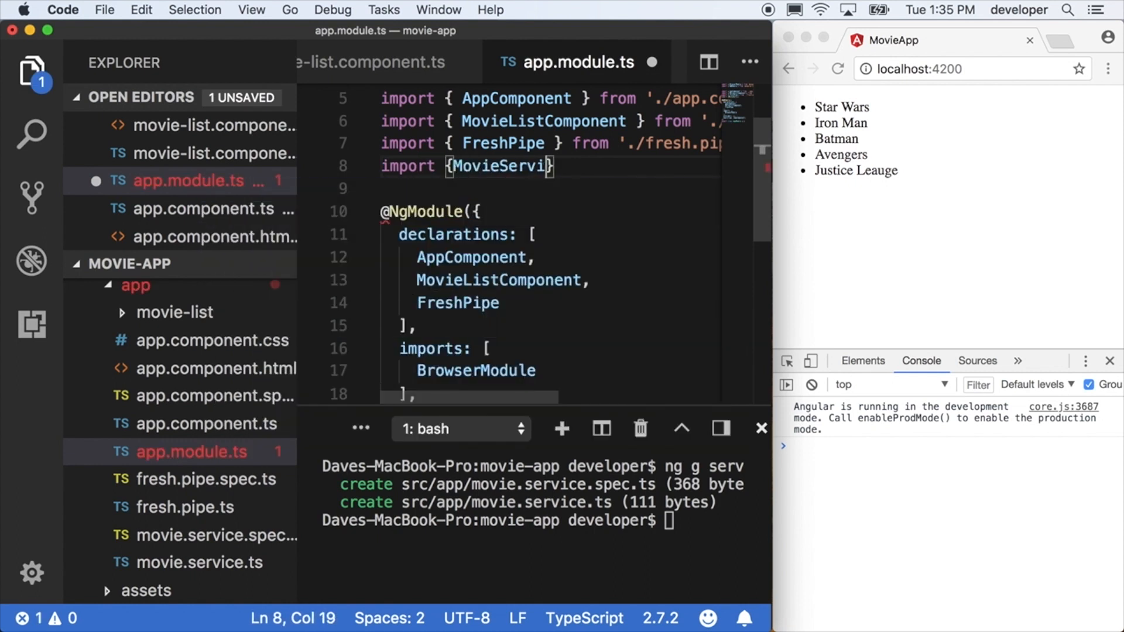
pyautogui.write('ce} from .')
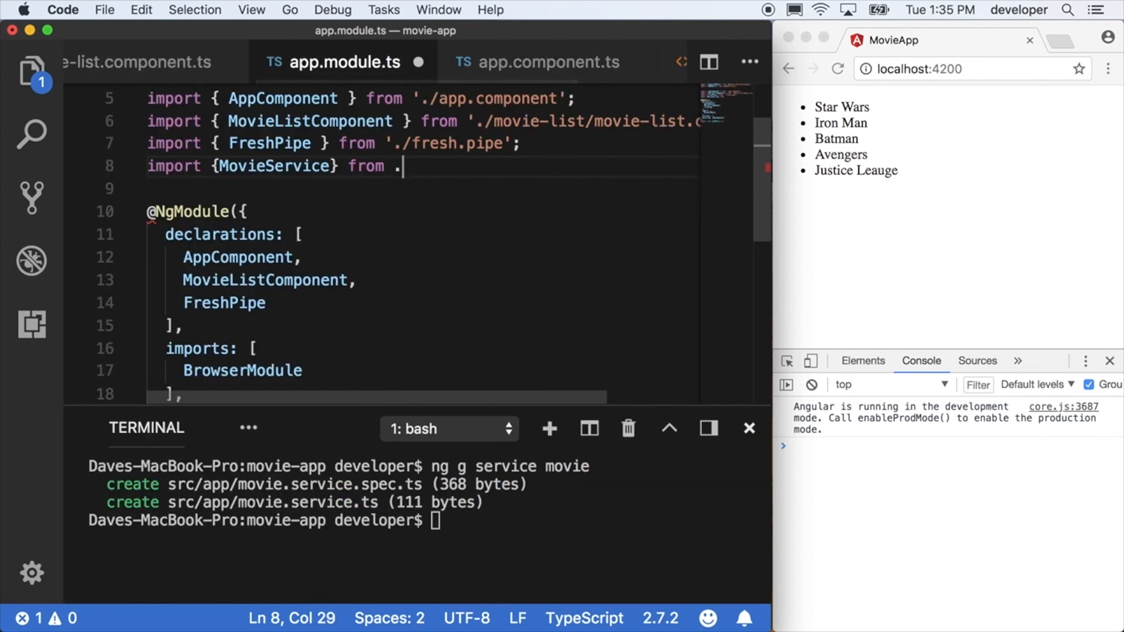
pyautogui.write("/'")
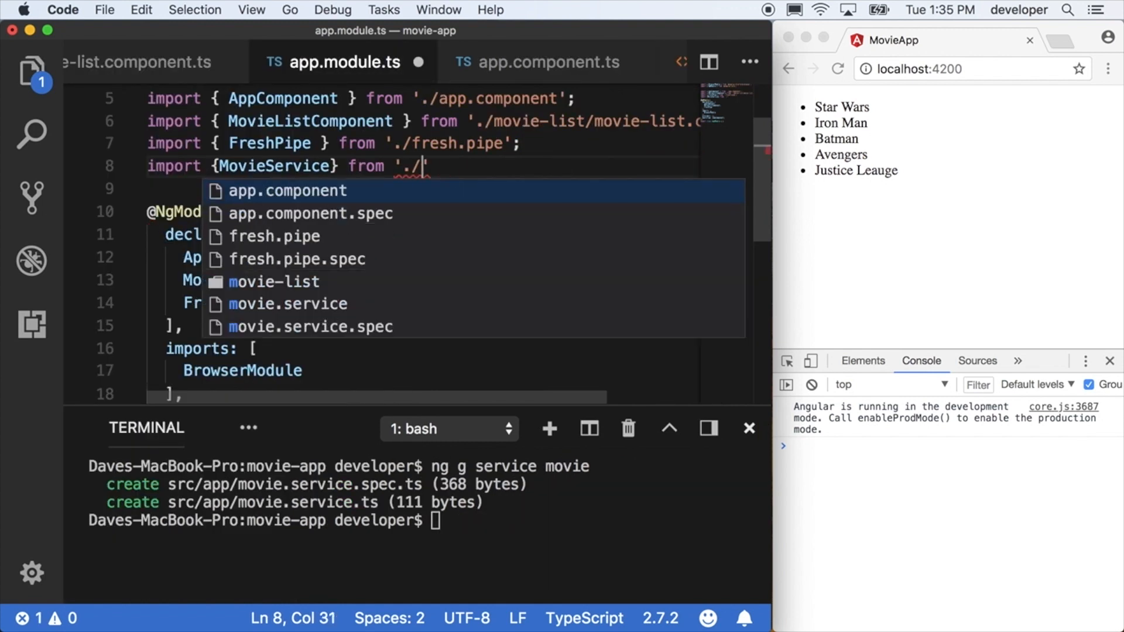
pyautogui.write('mov')
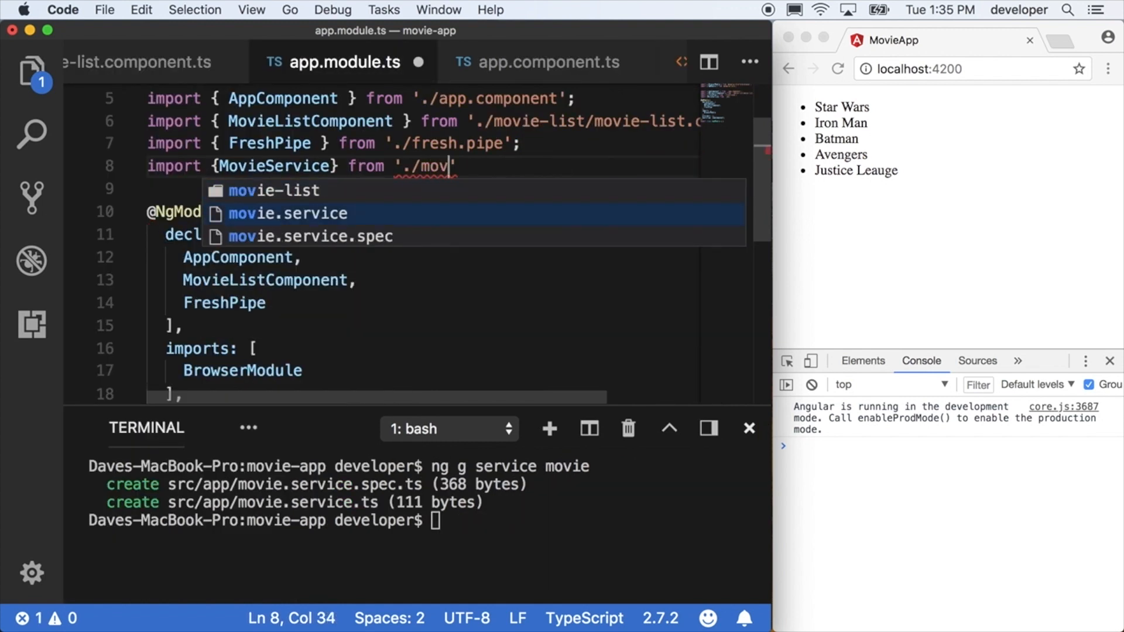
pyautogui.press('Enter')
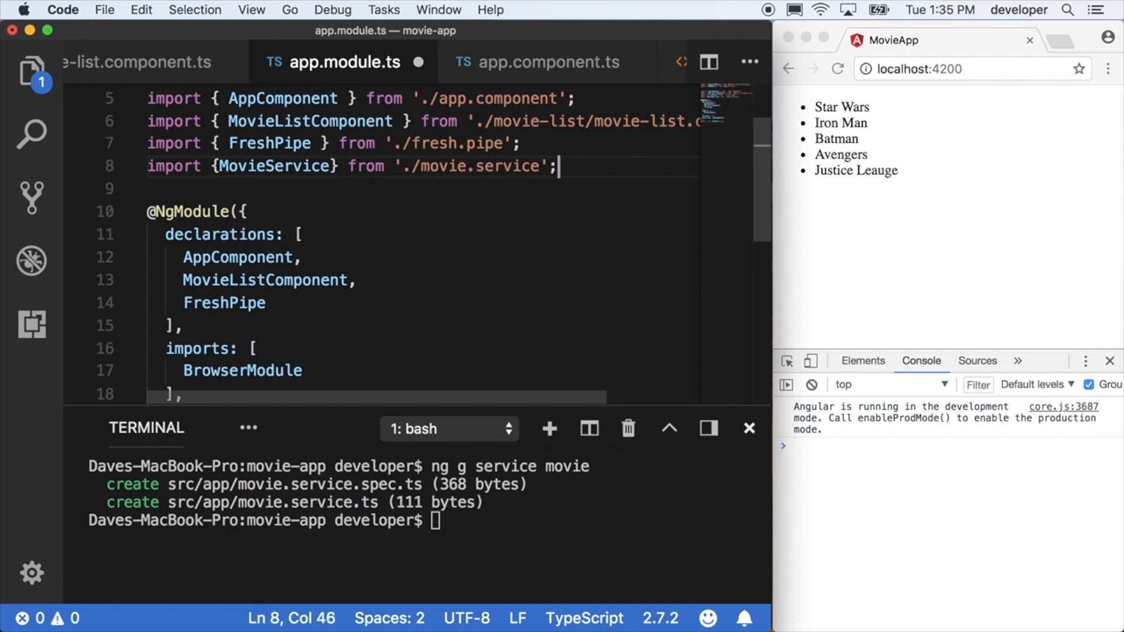
# Start adding MovieService to the module's providers array
pyautogui.scroll(-3)
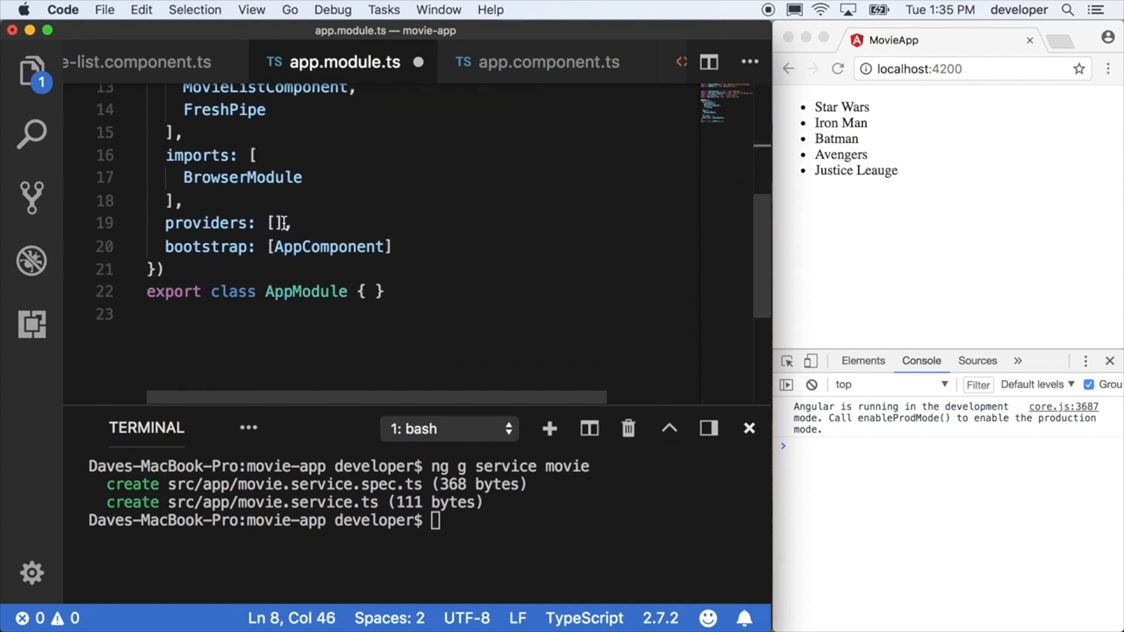
pyautogui.write('Movie')
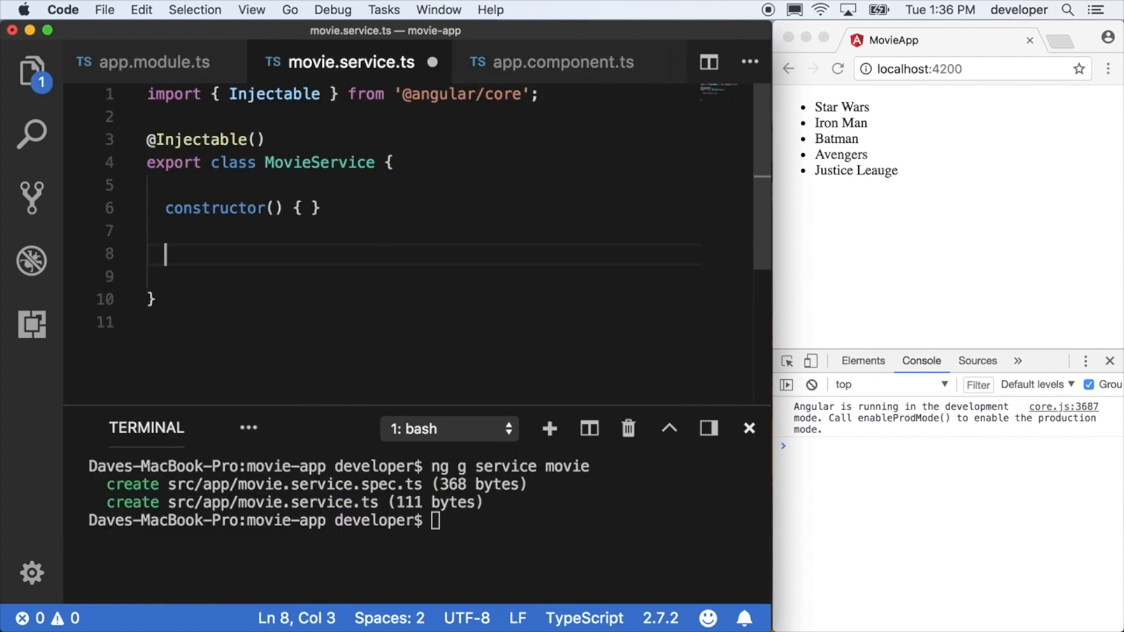
# Add an empty getTopRated(){} method to MovieService, then head to the component to copy its movie array
pyautogui.write('get')
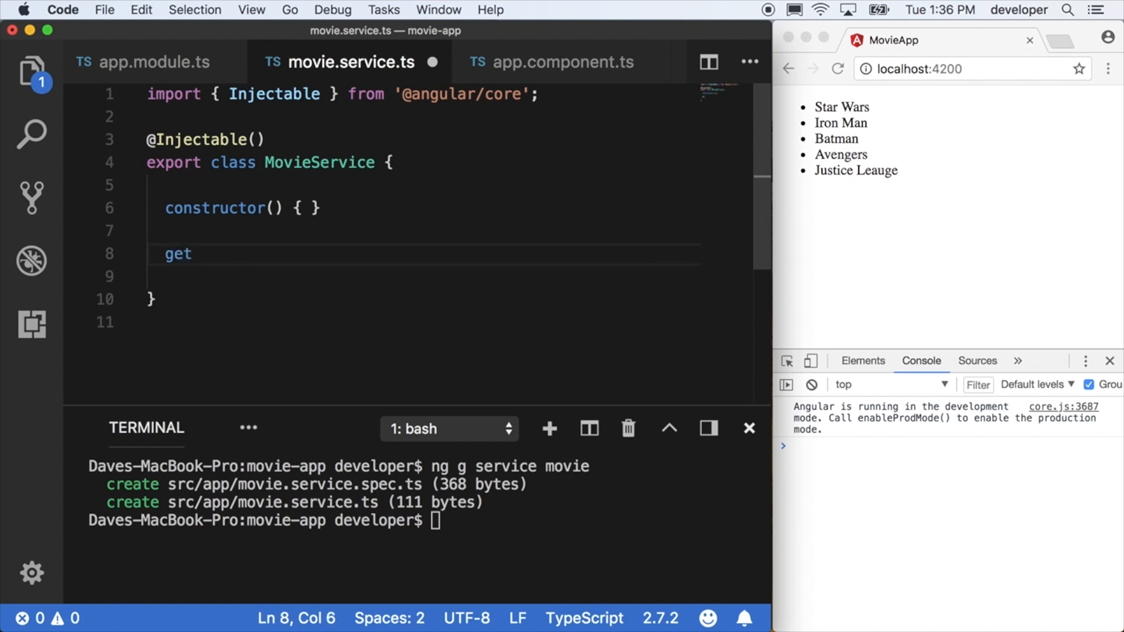
pyautogui.write('Top')
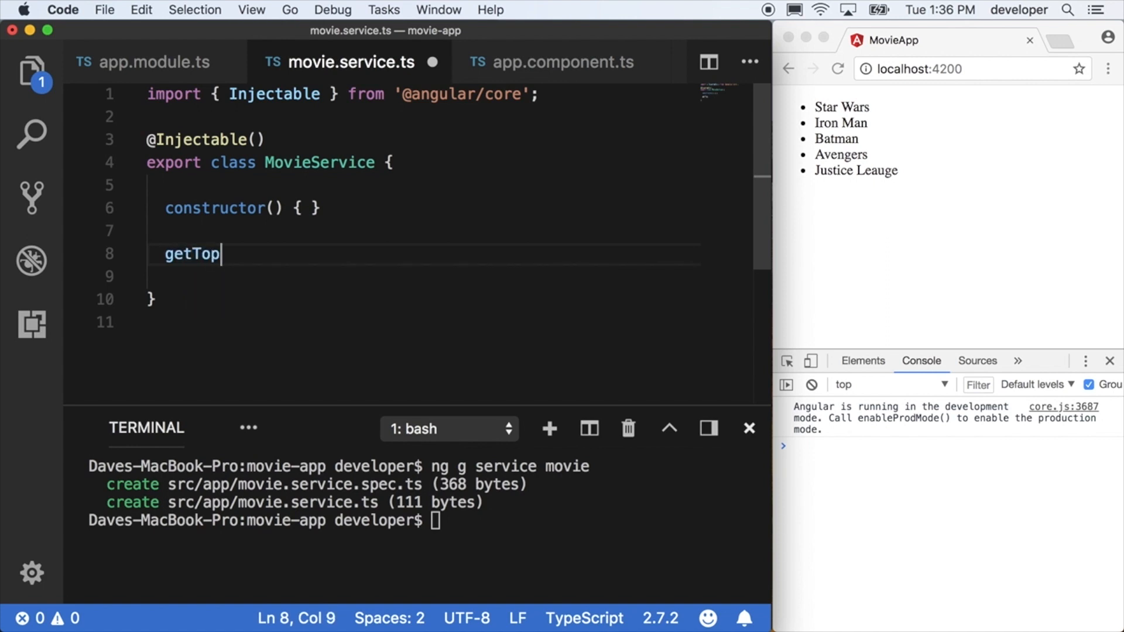
pyautogui.write('Rated(){}')
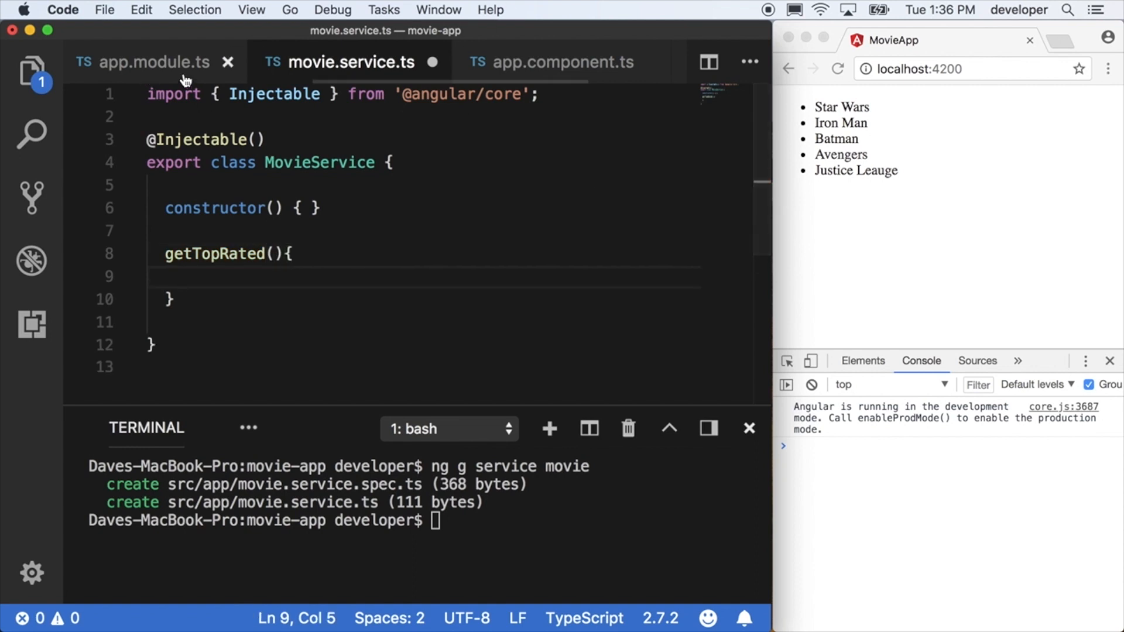
pyautogui.click(561, 62)
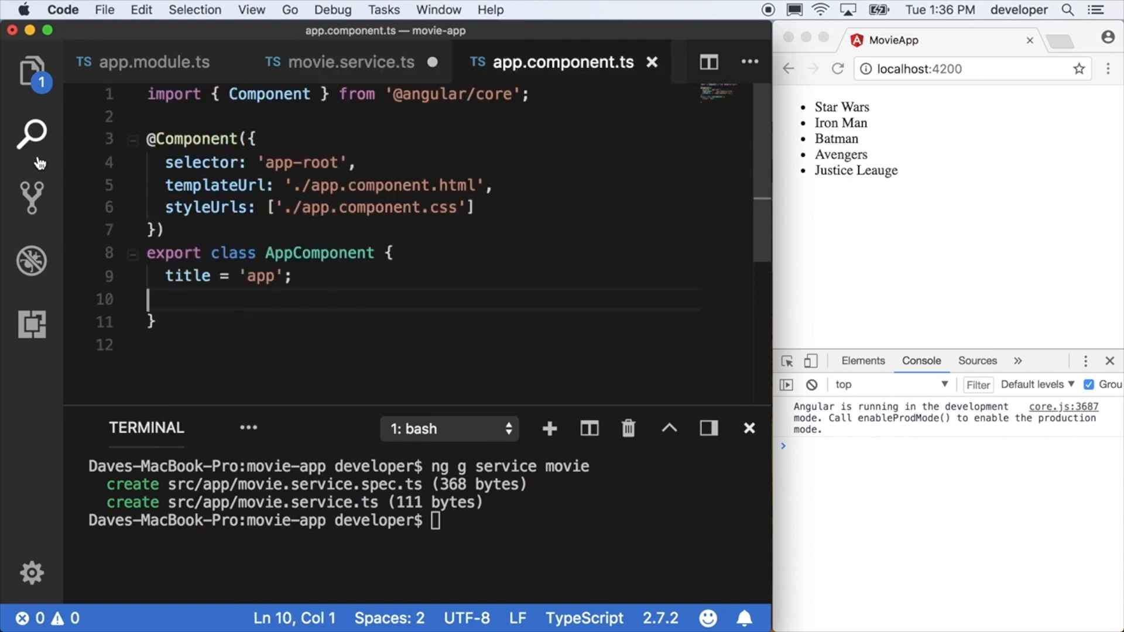
pyautogui.click(31, 73)
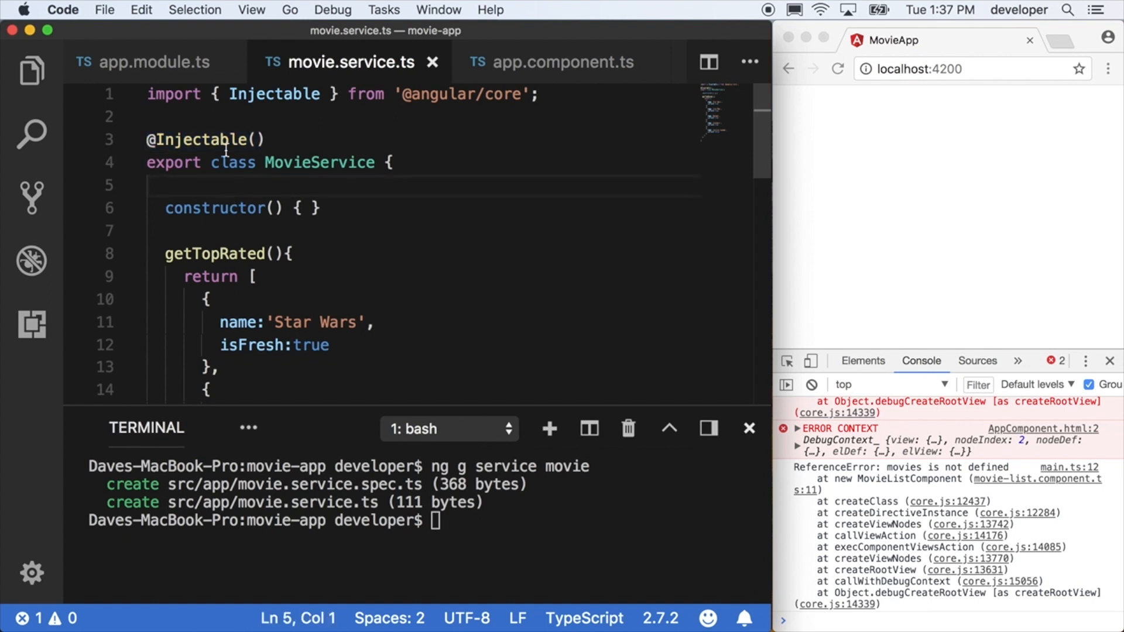
# Change MovieListComponent's movies property to an empty array []
pyautogui.click(31, 72)
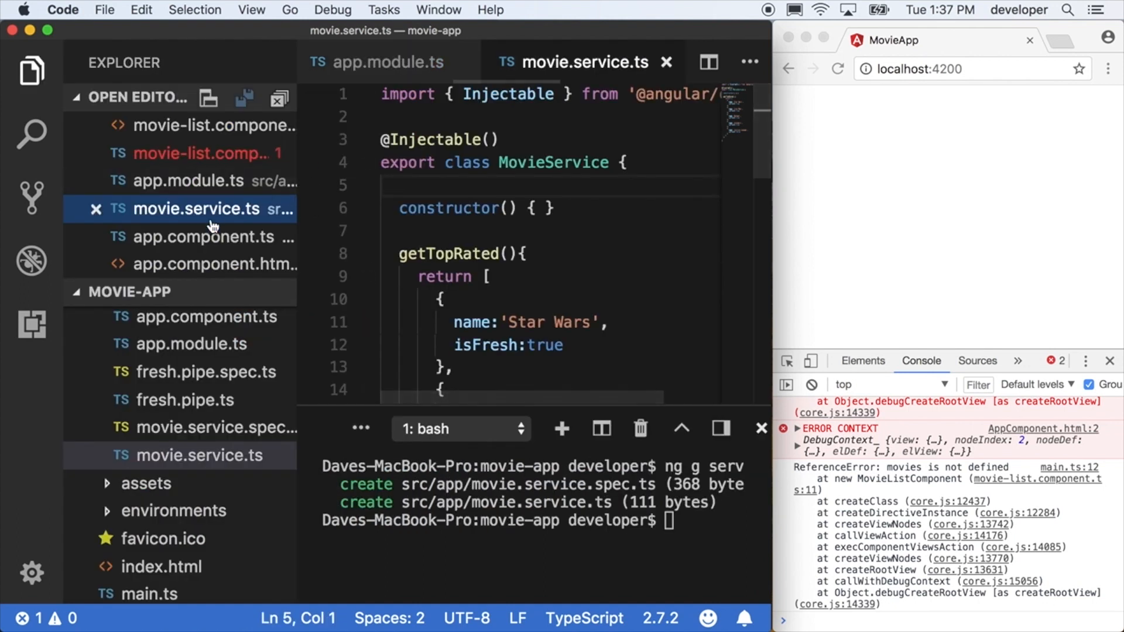
pyautogui.click(213, 152)
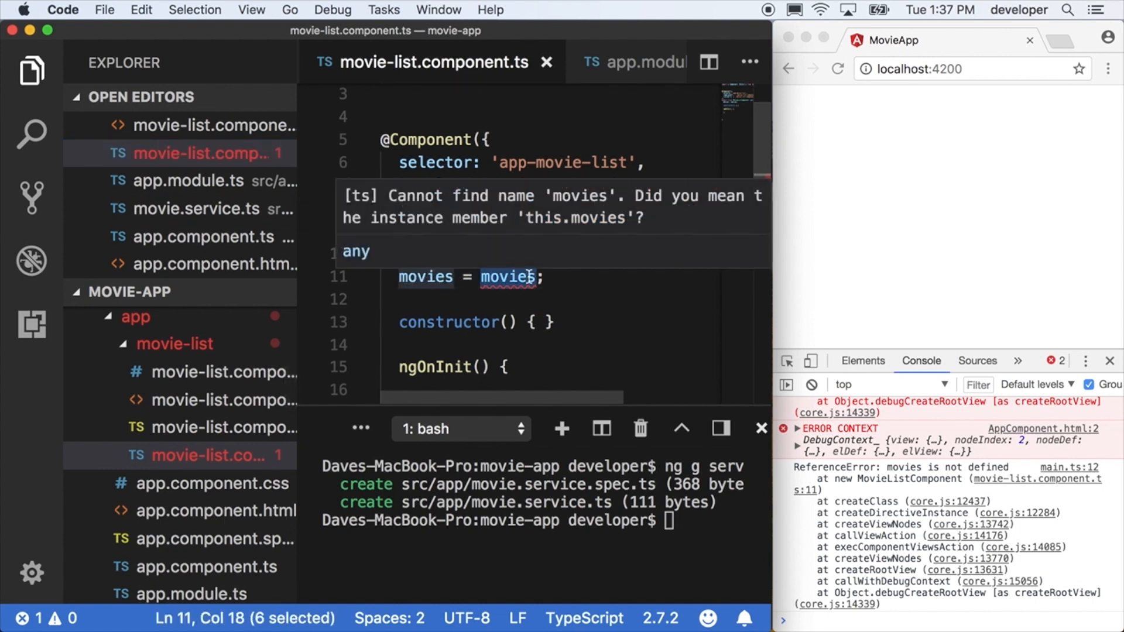
pyautogui.write('[]')
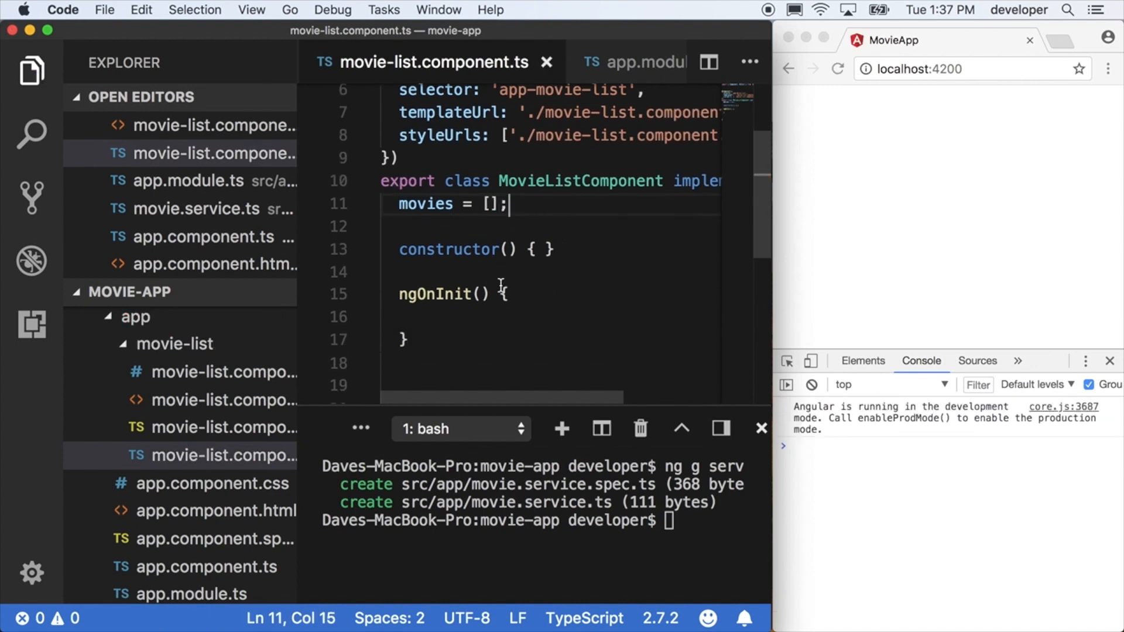
# Add a loadMovies(){ method starting with 'this'
pyautogui.write('l')
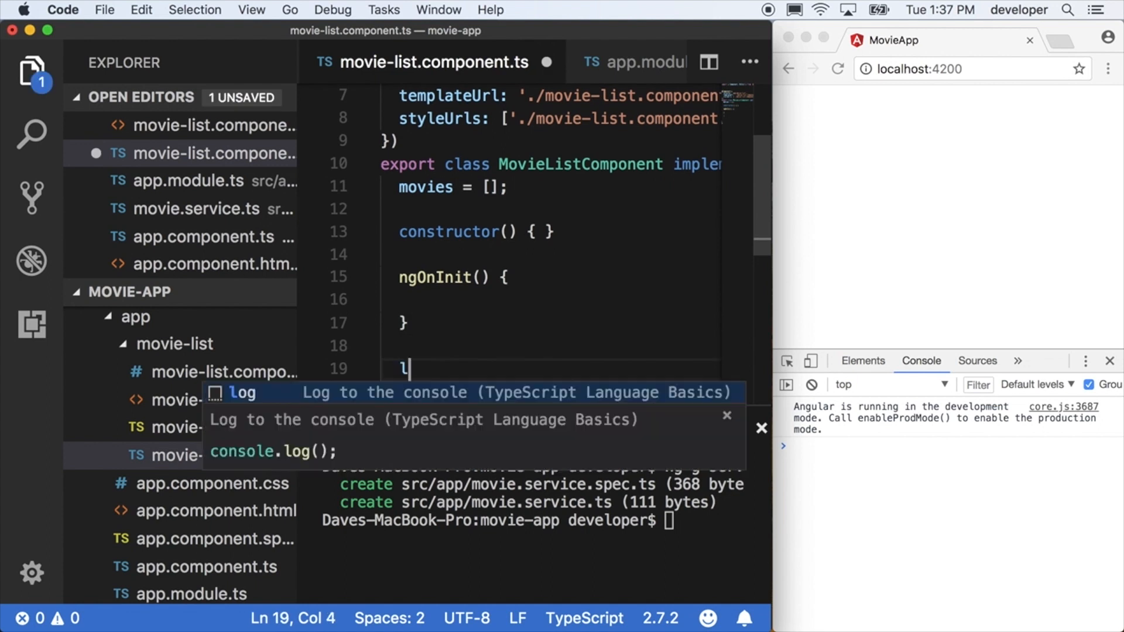
pyautogui.write('oadM')
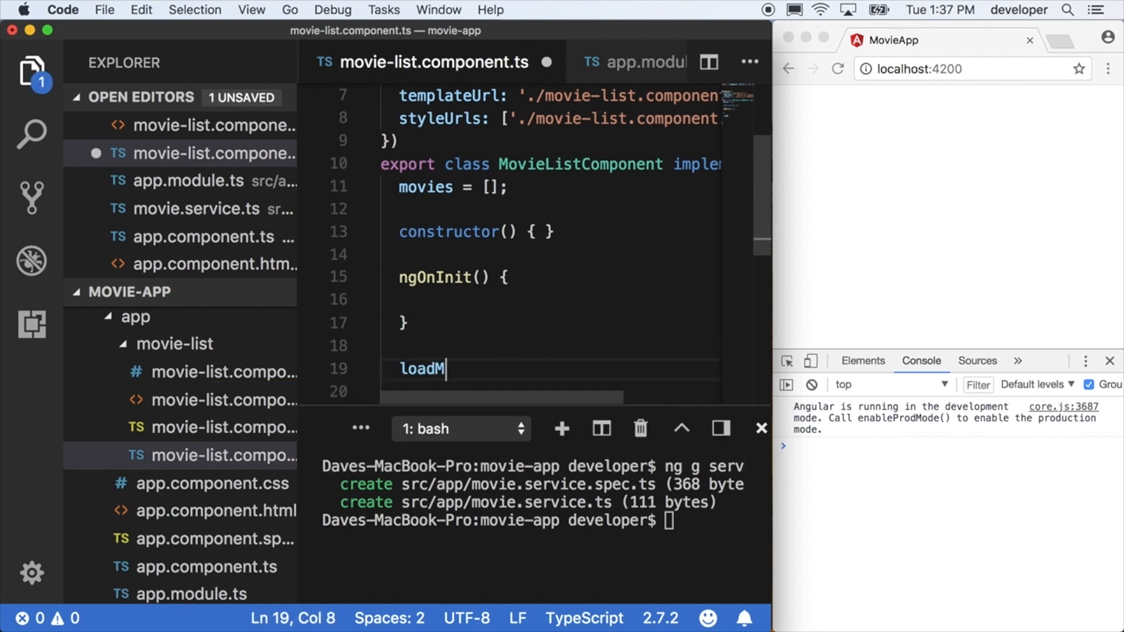
pyautogui.write('ovies(){')
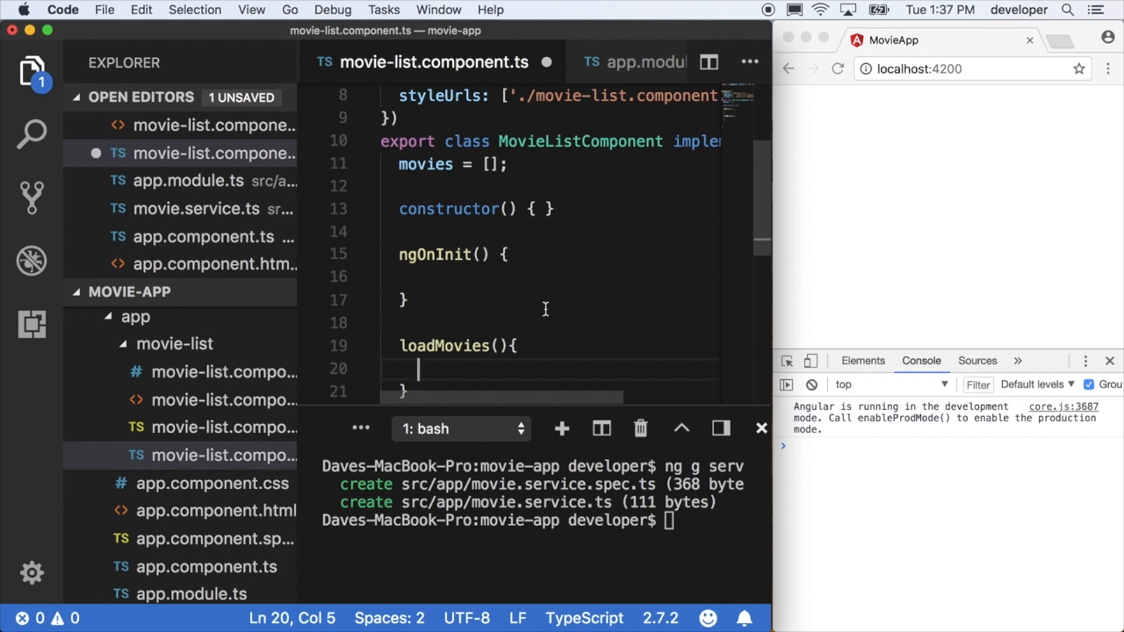
pyautogui.write('this')
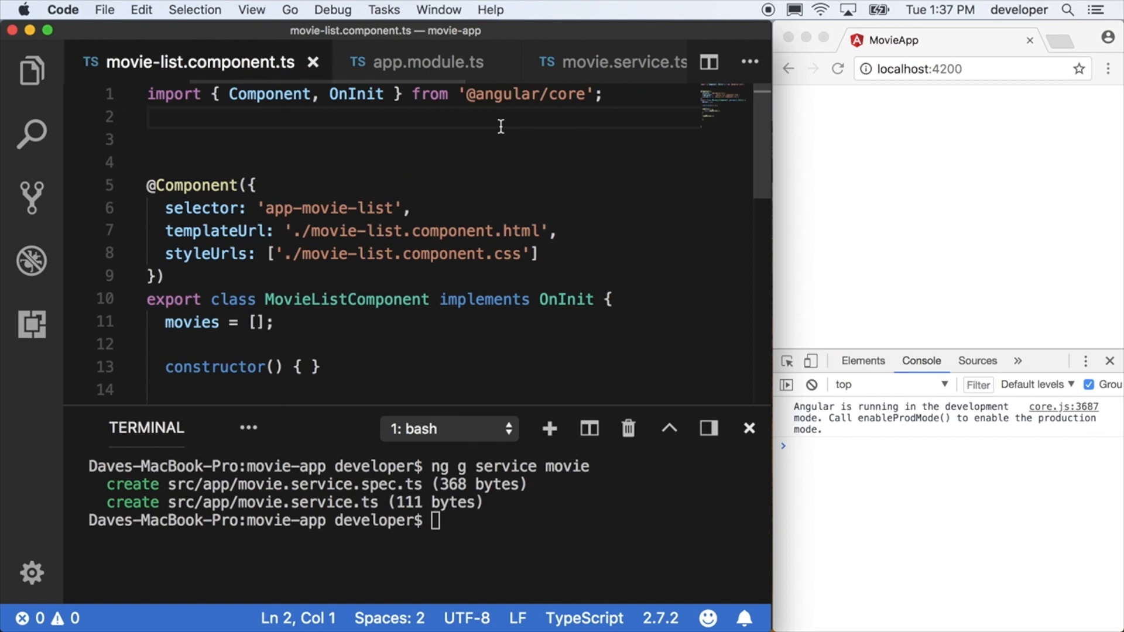
# Import MovieService from '../movie.service' in the component
pyautogui.write('import {MovieService} from')
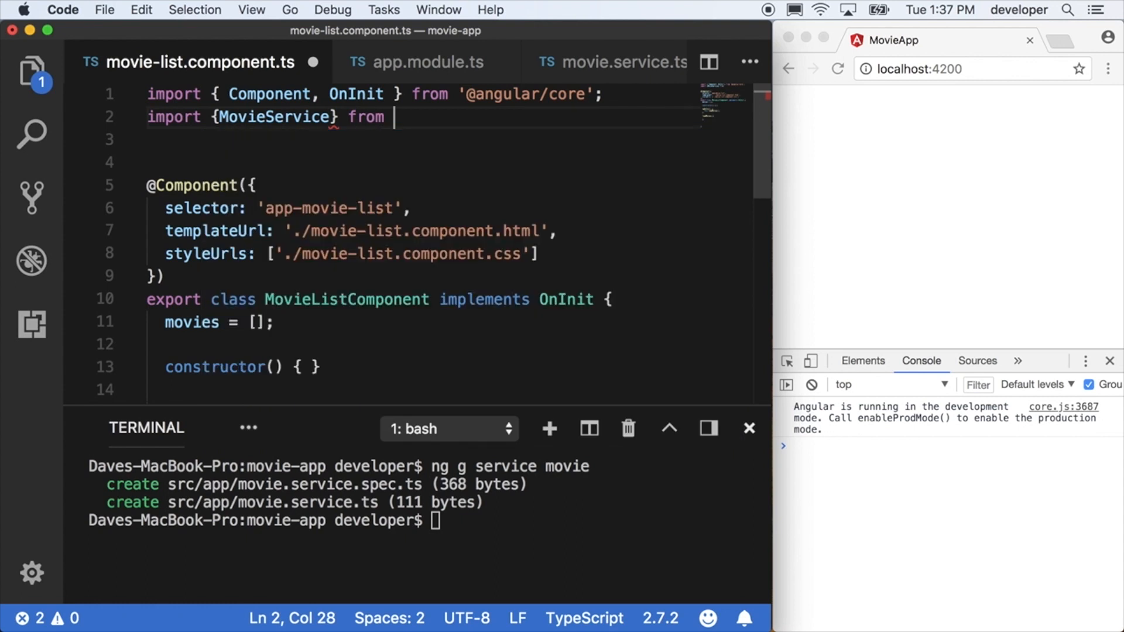
pyautogui.write("./'")
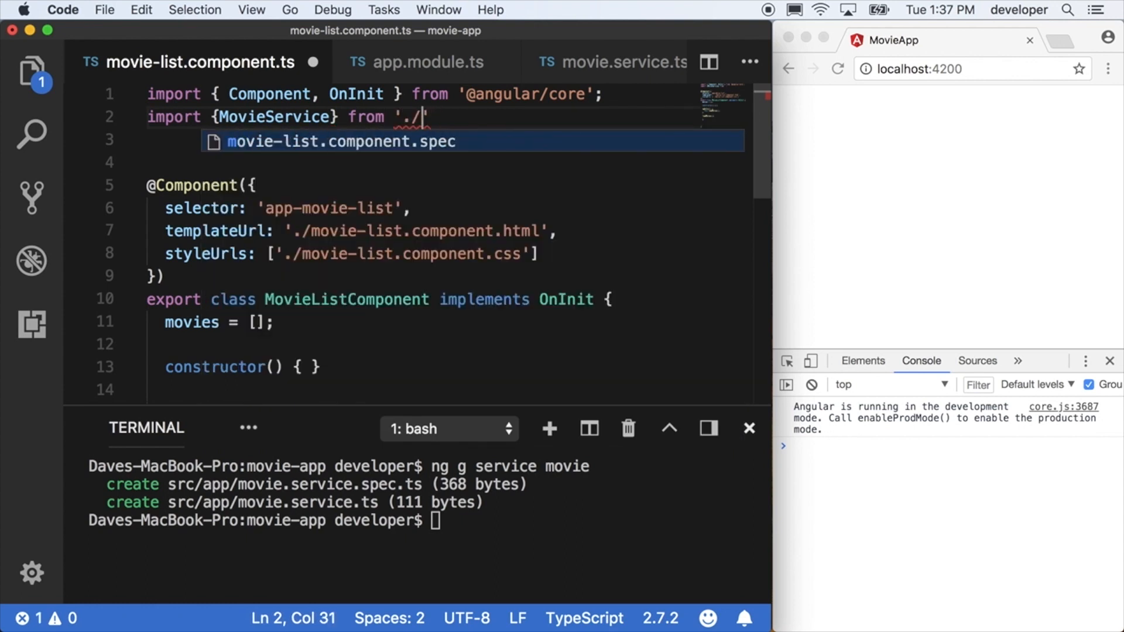
pyautogui.write('../mo')
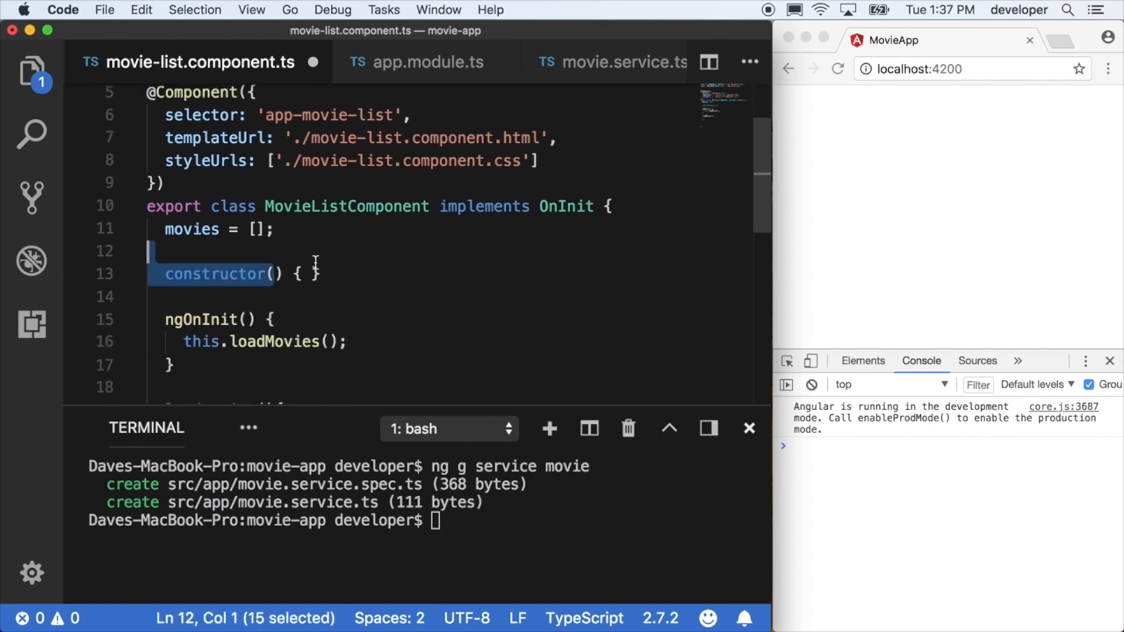
# Inject 'private movieService: MovieService' through the constructor
pyautogui.write('pr')
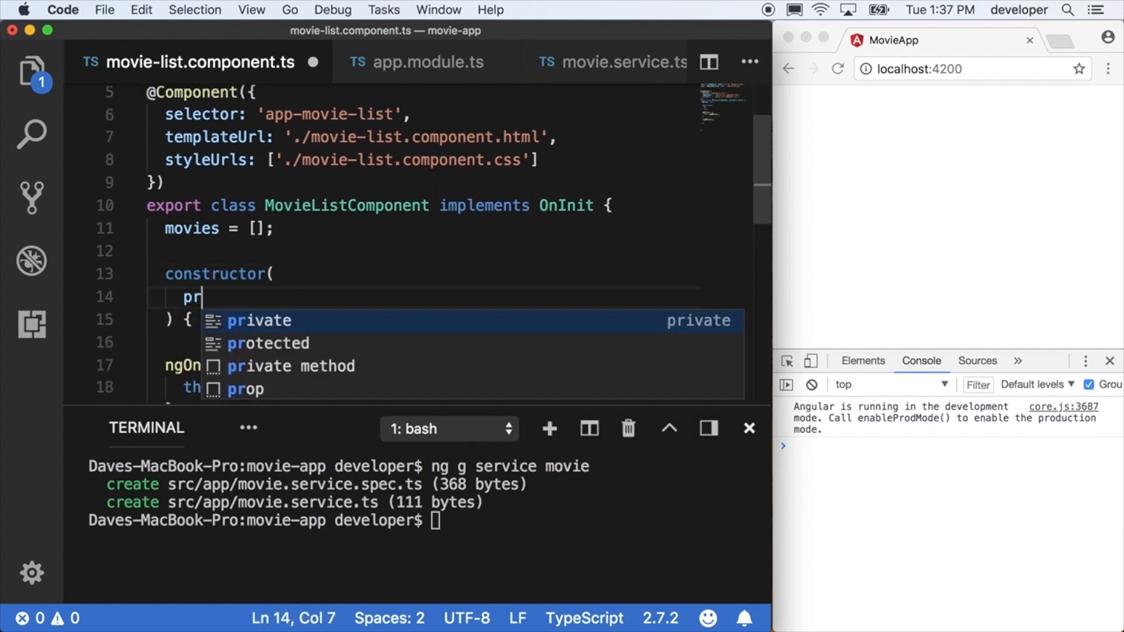
pyautogui.write('ivate movieService:MovieService')
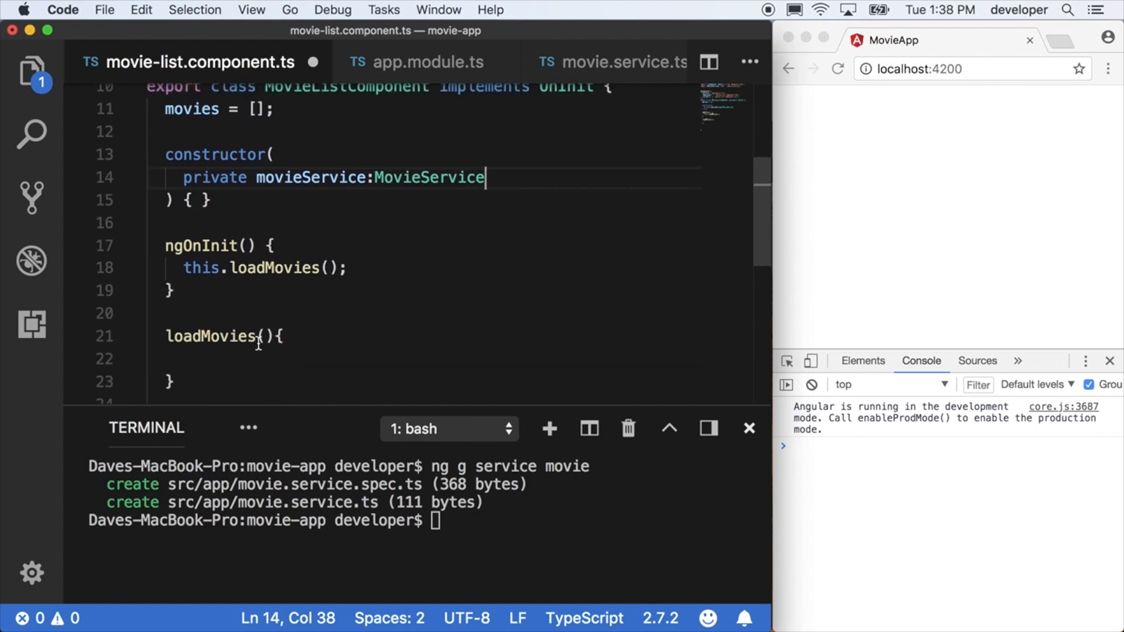
# Assign this.movies = this.movieService.getTopRated() in loadMovies and save so the browser lists the movies
pyautogui.write('this')
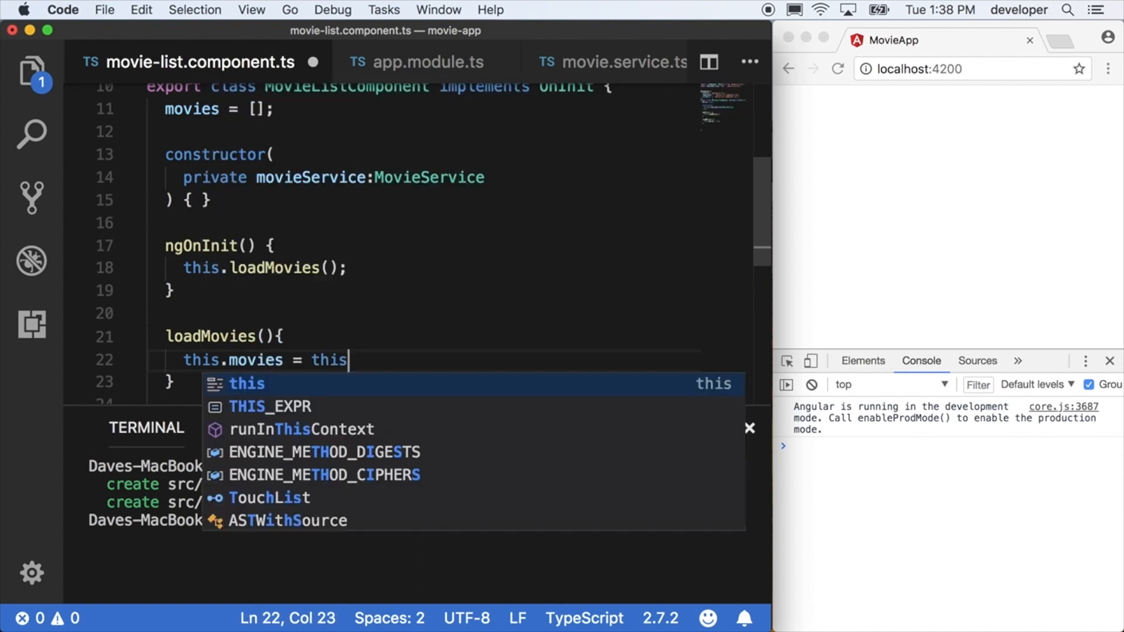
pyautogui.write('.movieService.')
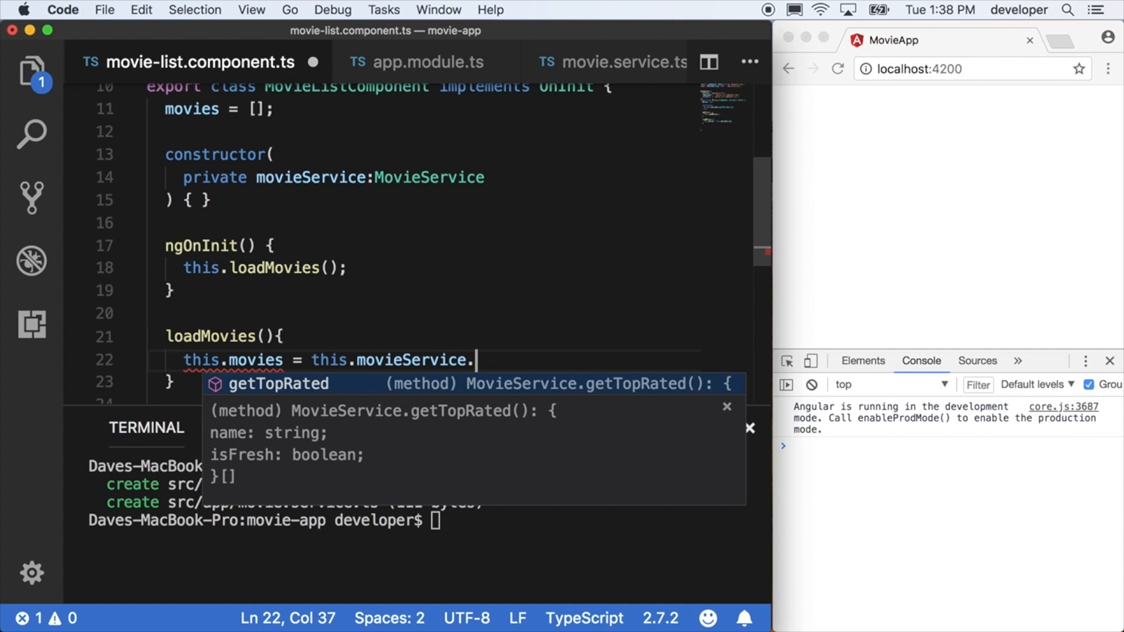
pyautogui.press('Tab')
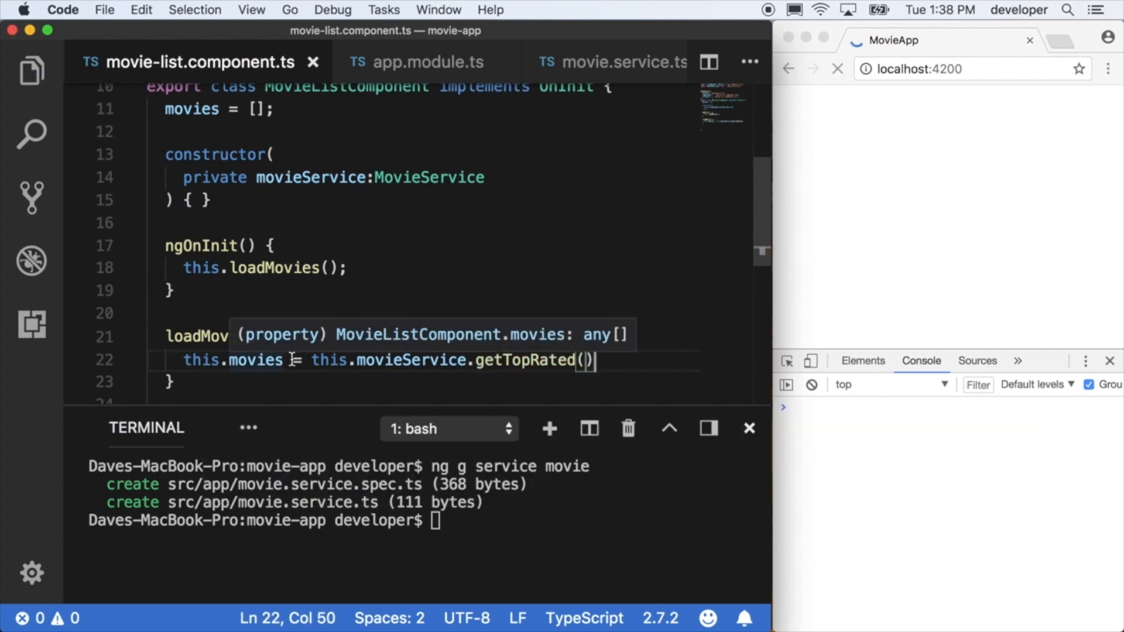
pyautogui.click(836, 69)
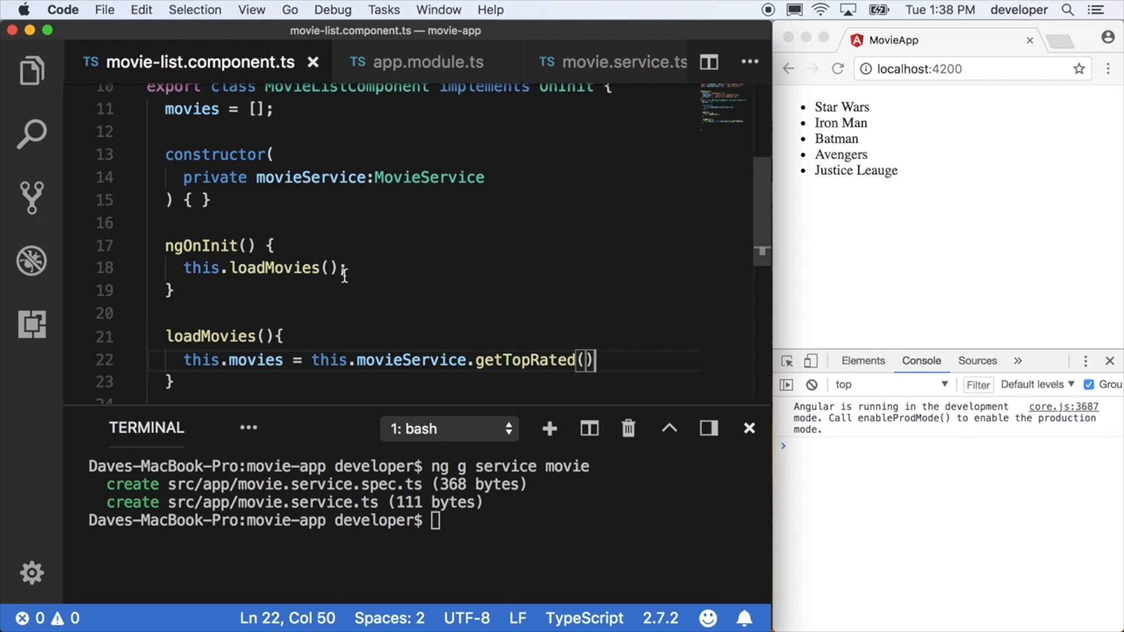